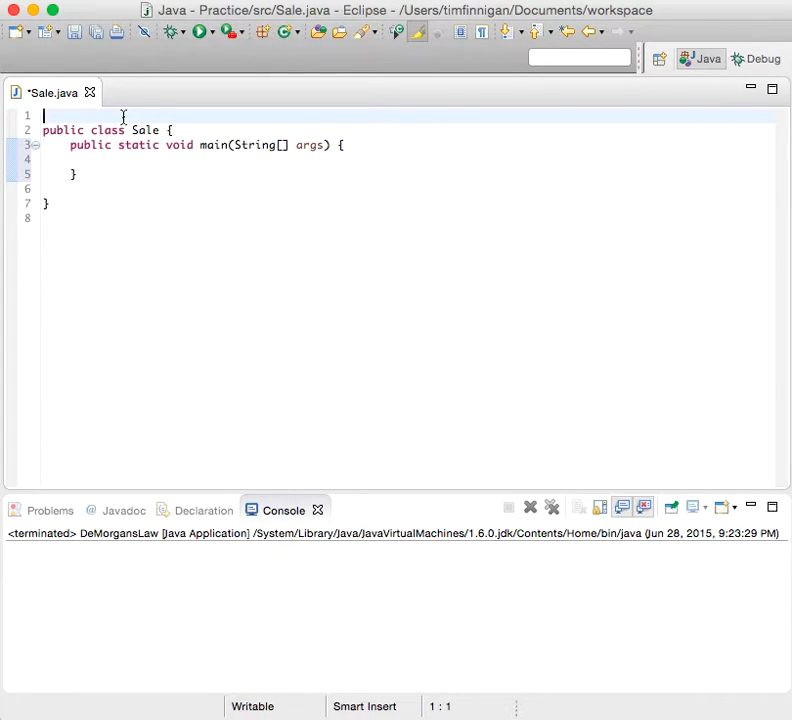
Add 'import java.util.Scanner;' above the Sale class declaration.
{"action": "type", "text": "import java.util.Scanner;"}
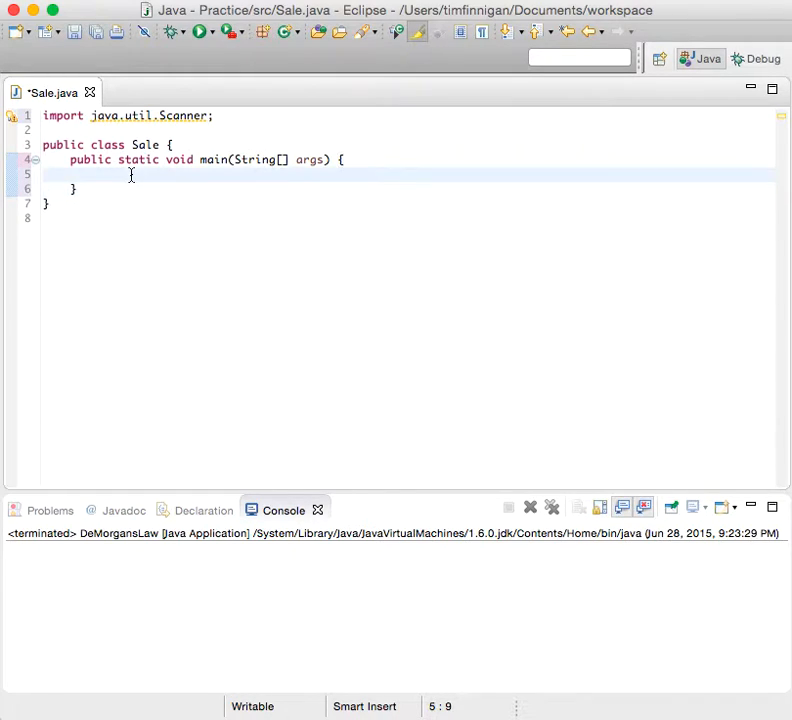
Declare 'Scanner in = new Scanner(System.in);' inside the main method.
{"action": "type", "text": "Scanner in ="}
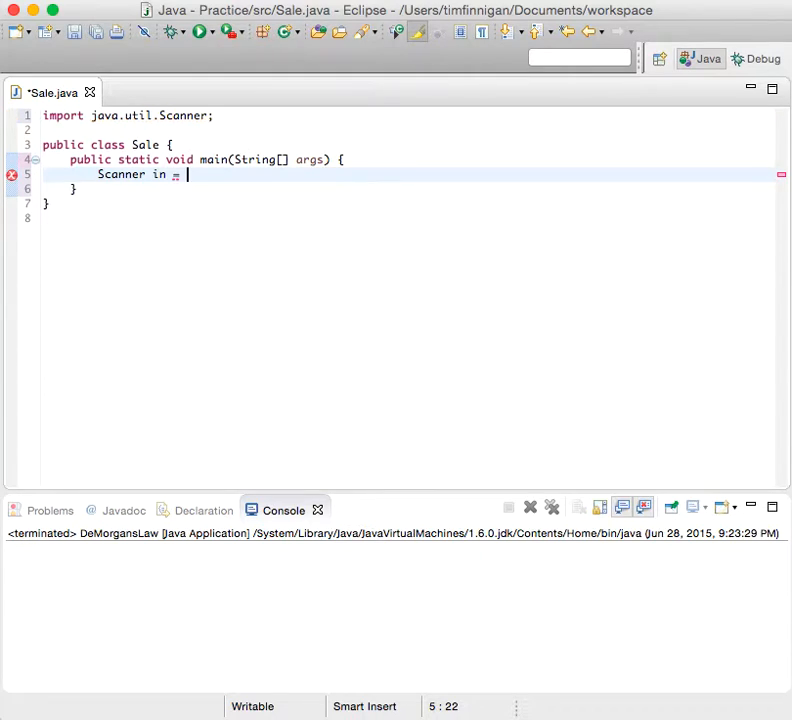
{"action": "type", "text": "new Scanner()"}
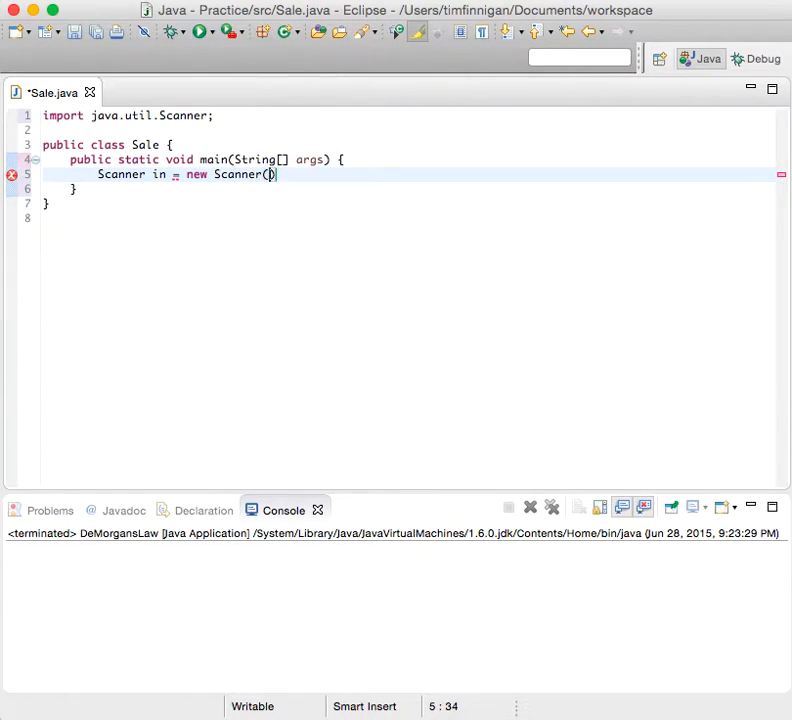
{"action": "type", "text": "System.in"}
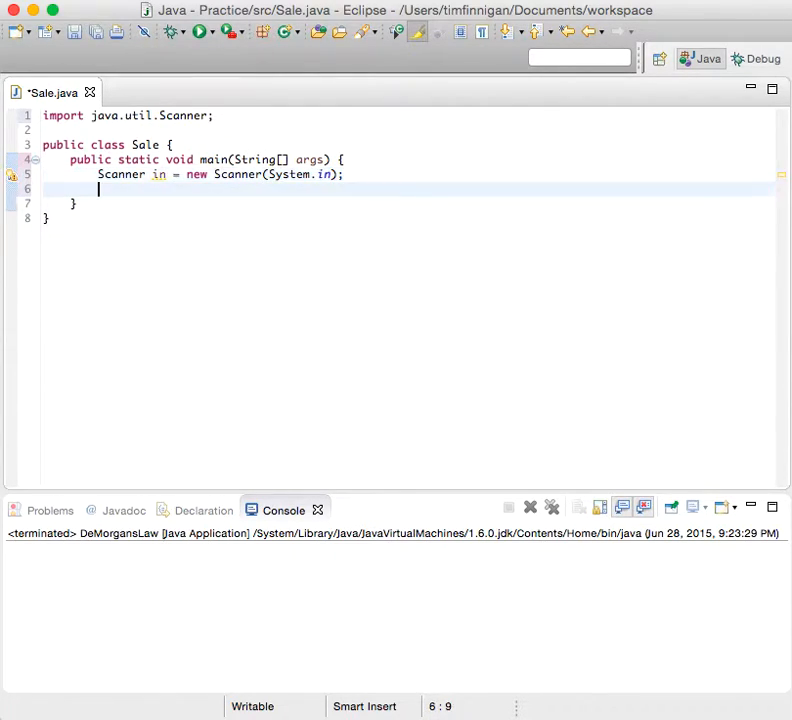
Write System.out.print("Original price before discount: "); below the Scanner line.
{"action": "type", "text": "S"}
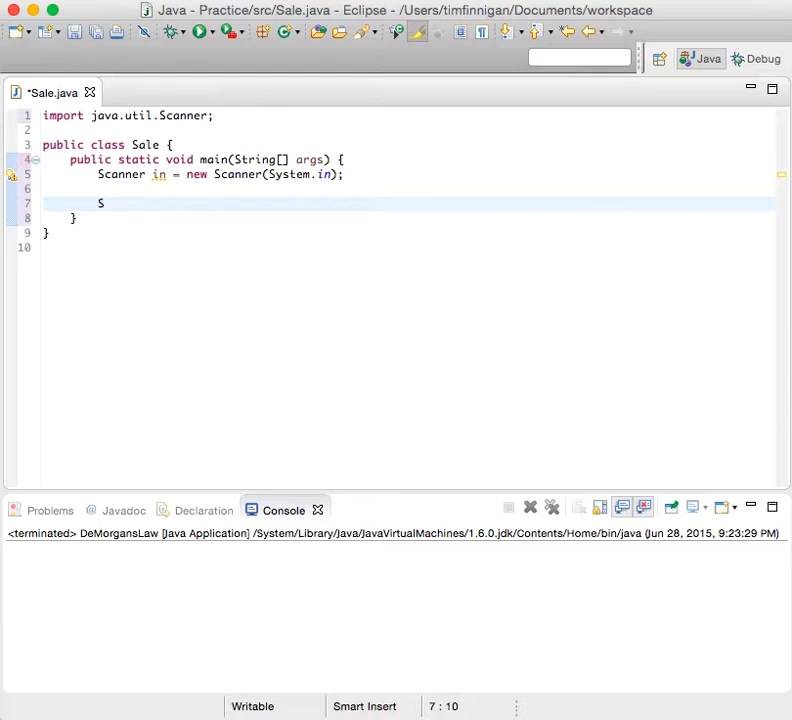
{"action": "type", "text": "ystem.out.prin"}
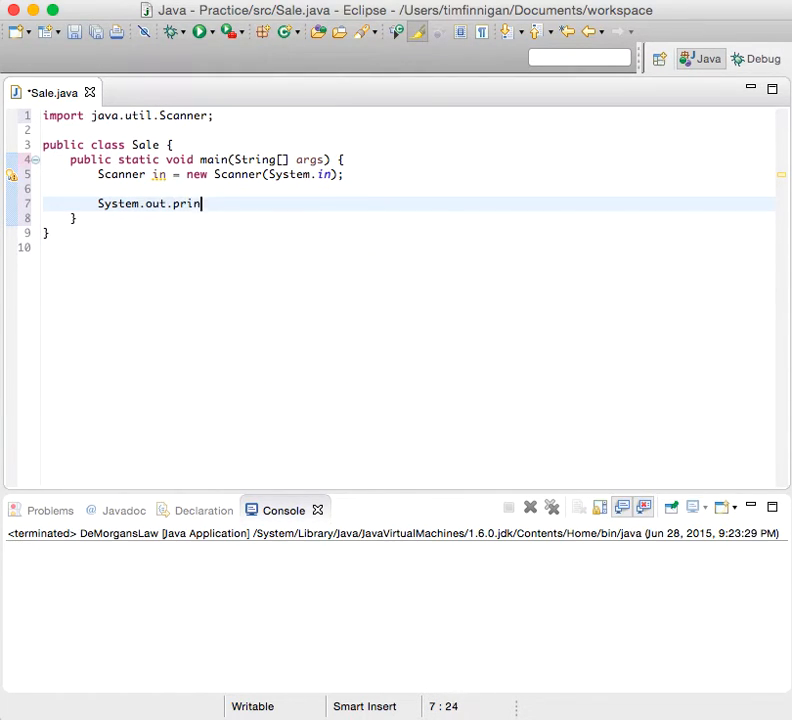
{"action": "type", "text": "t(\"0\")"}
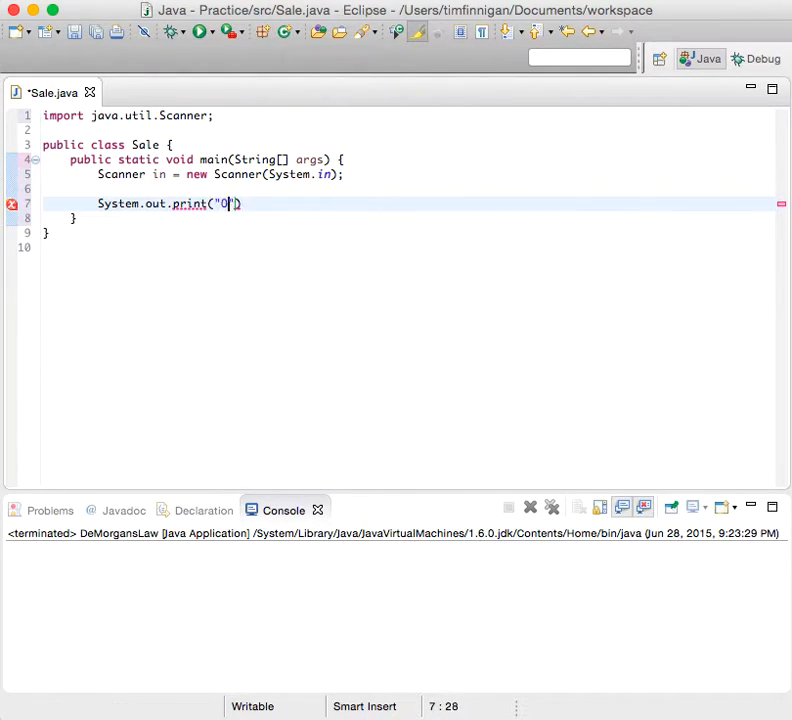
{"action": "type", "text": "Original price"}
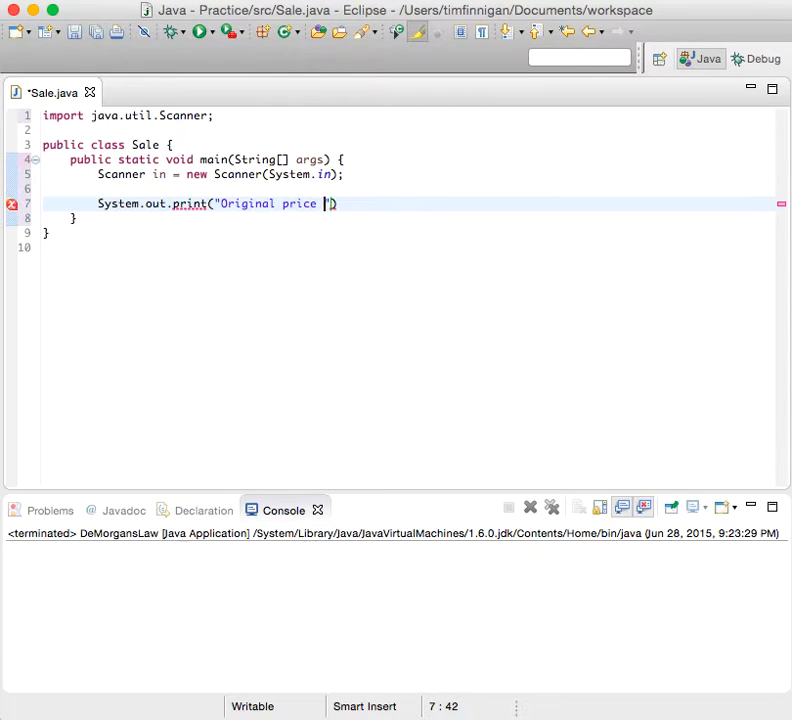
{"action": "type", "text": "before discount"}
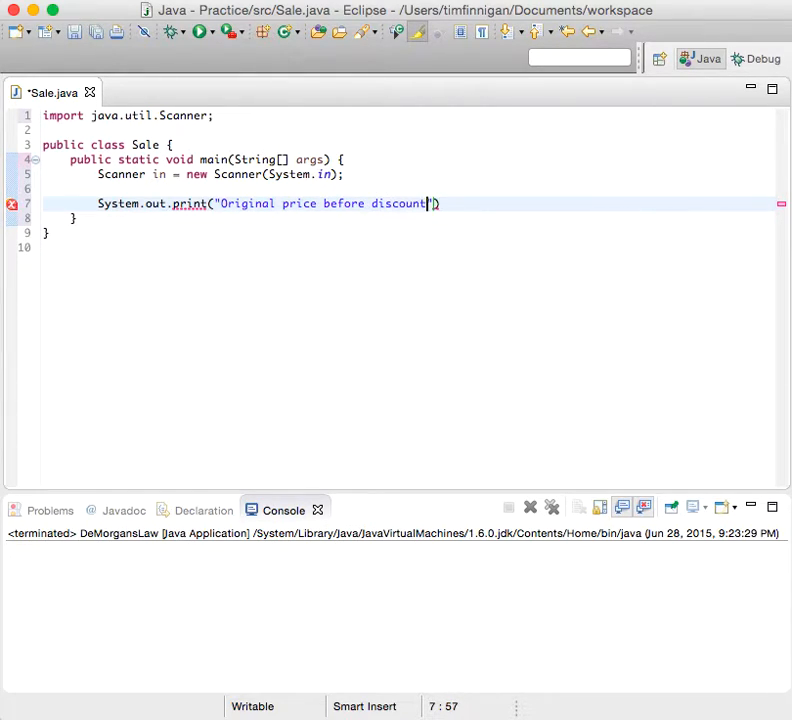
{"action": "type", "text": ":"}
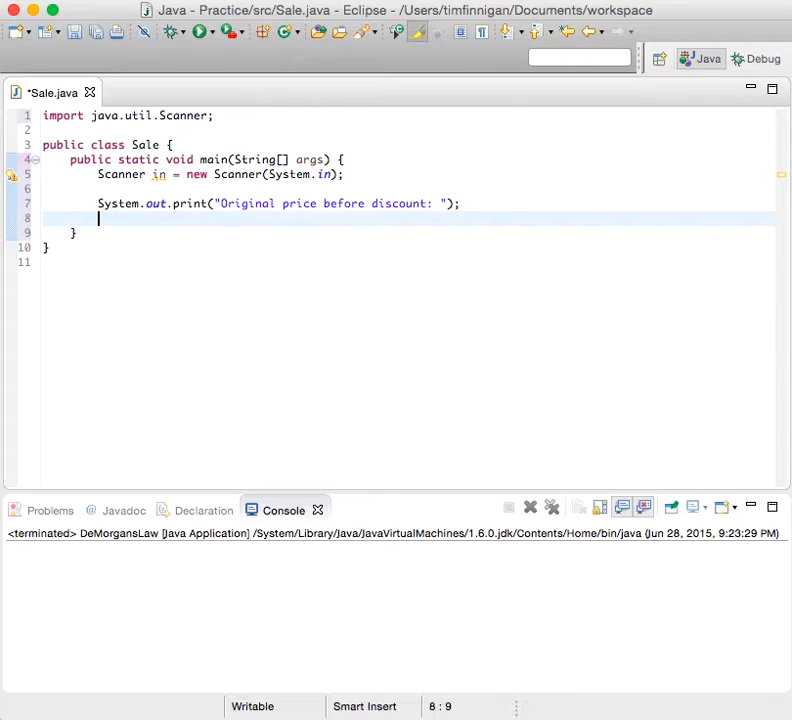
Write 'double originalPrice = in.nextDouble();' after the prompt line.
{"action": "type", "text": "dou"}
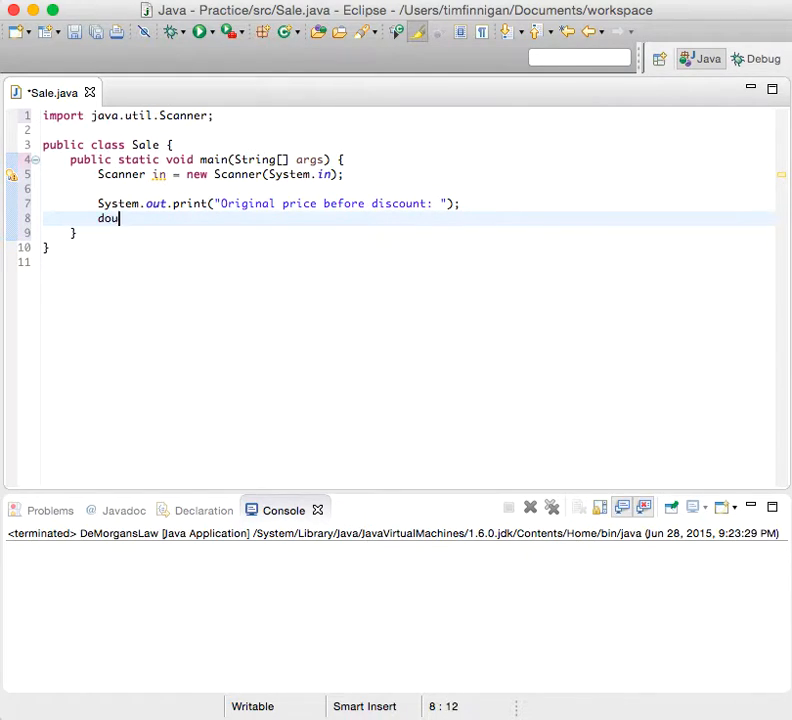
{"action": "type", "text": "ble ori"}
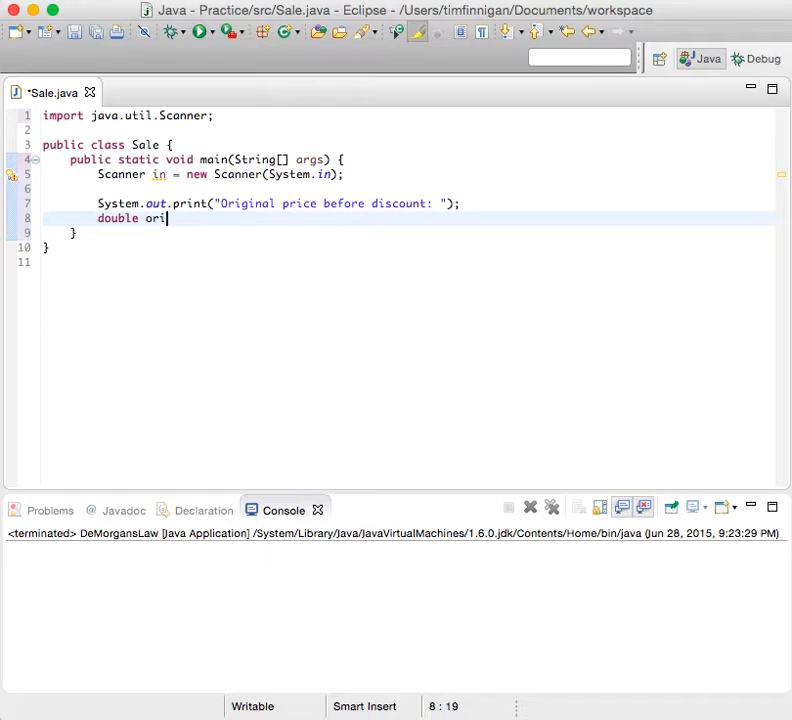
{"action": "type", "text": "ginalPrice"}
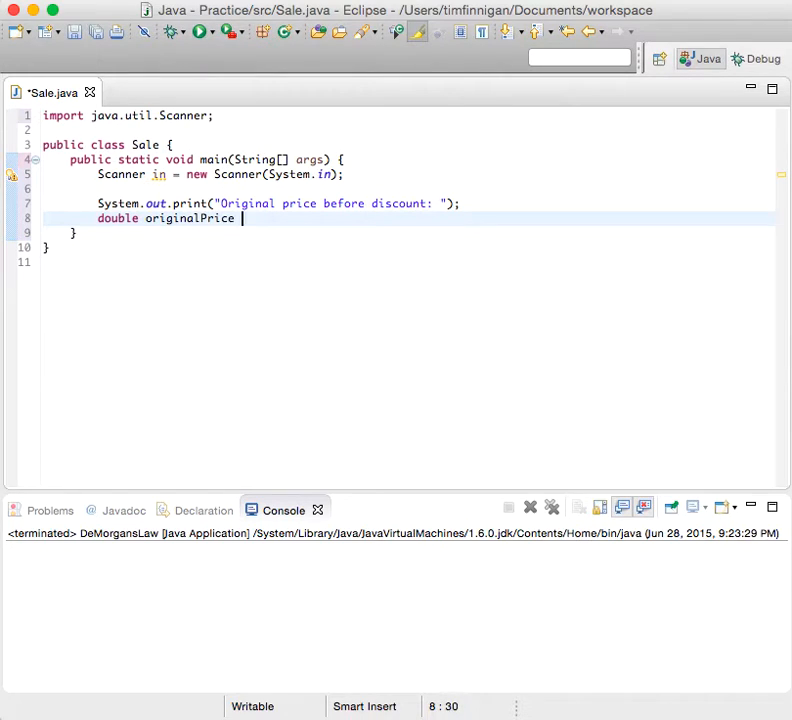
{"action": "type", "text": "= in.nex"}
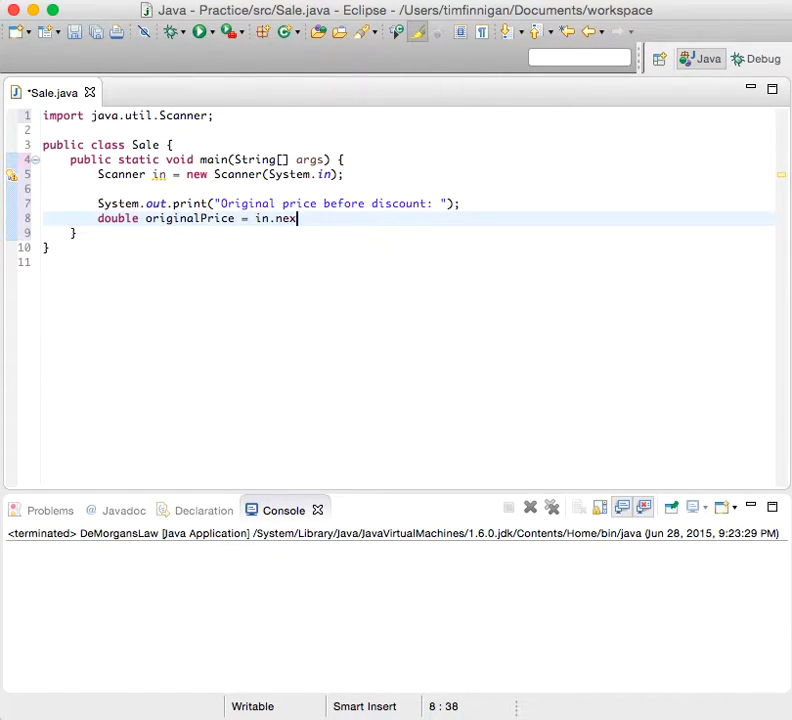
{"action": "type", "text": "tDouble"}
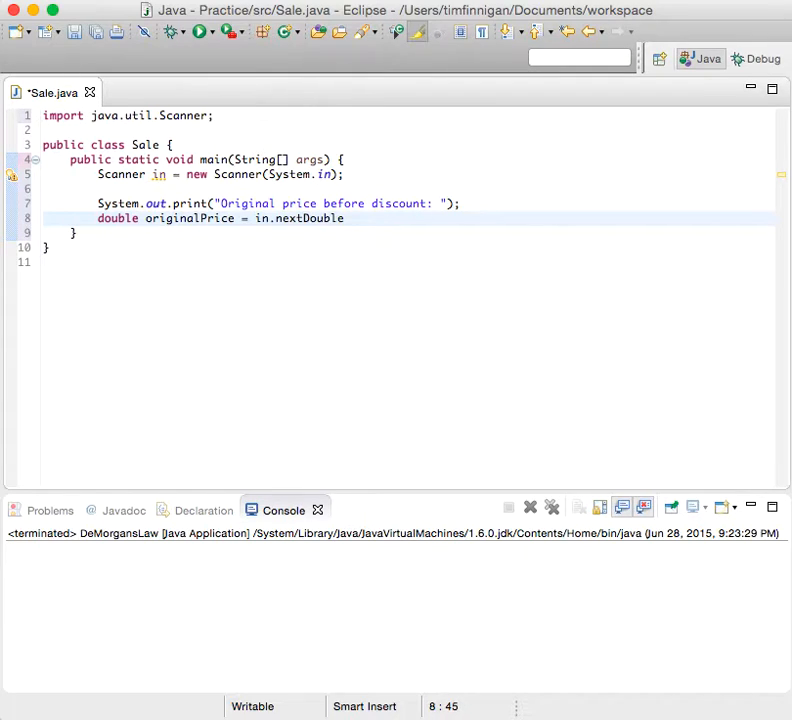
{"action": "type", "text": "();"}
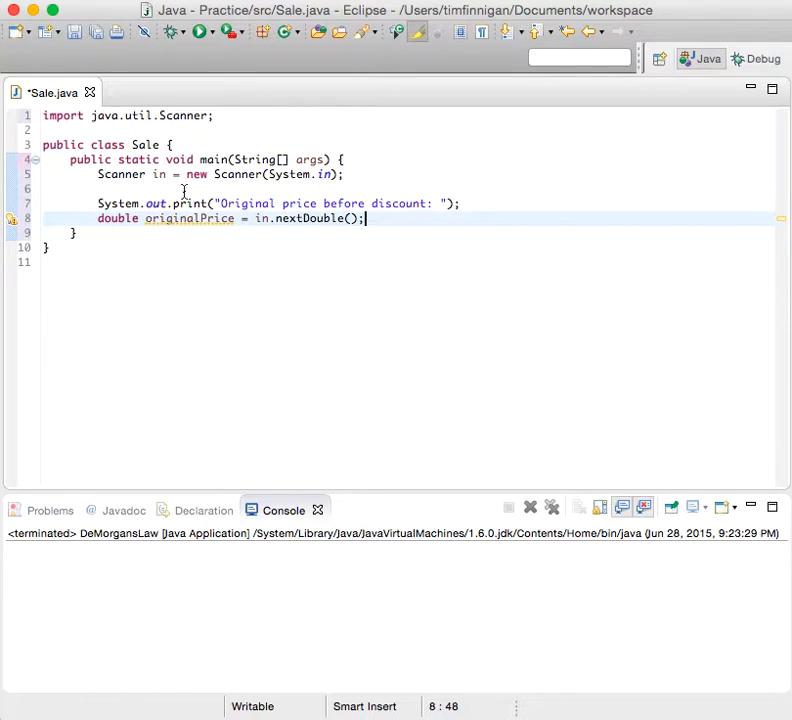
{"action": "left_click", "coordinate": [368, 204]}
{"action": "type", "text": "d"}
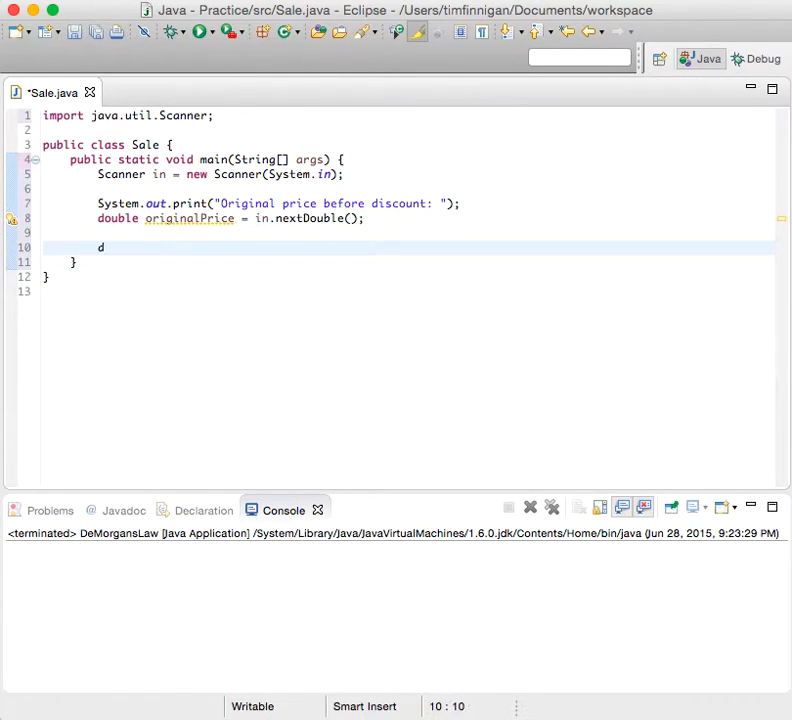
Declare 'double discountRate;' below the originalPrice line.
{"action": "type", "text": "ouble discou"}
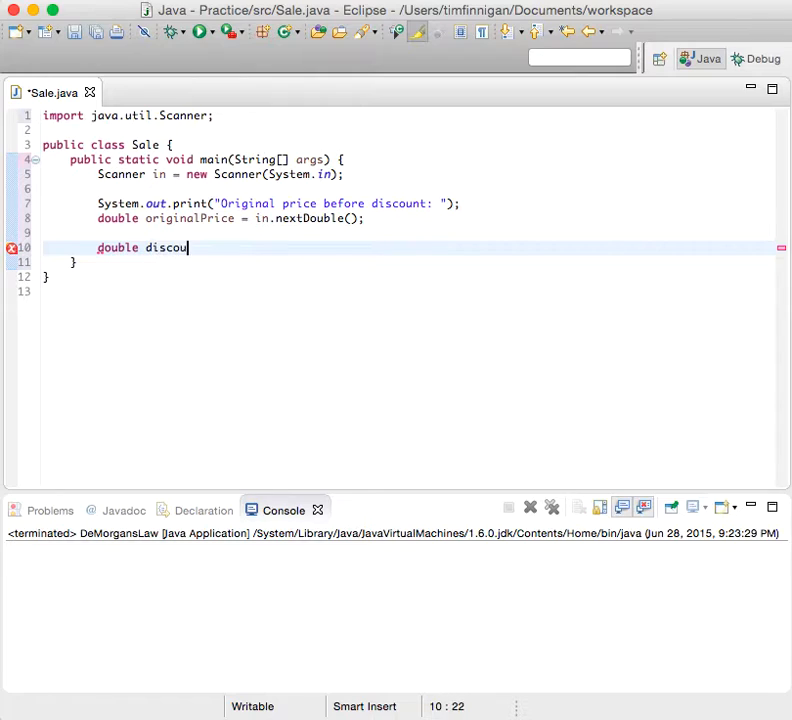
{"action": "type", "text": "ntRate"}
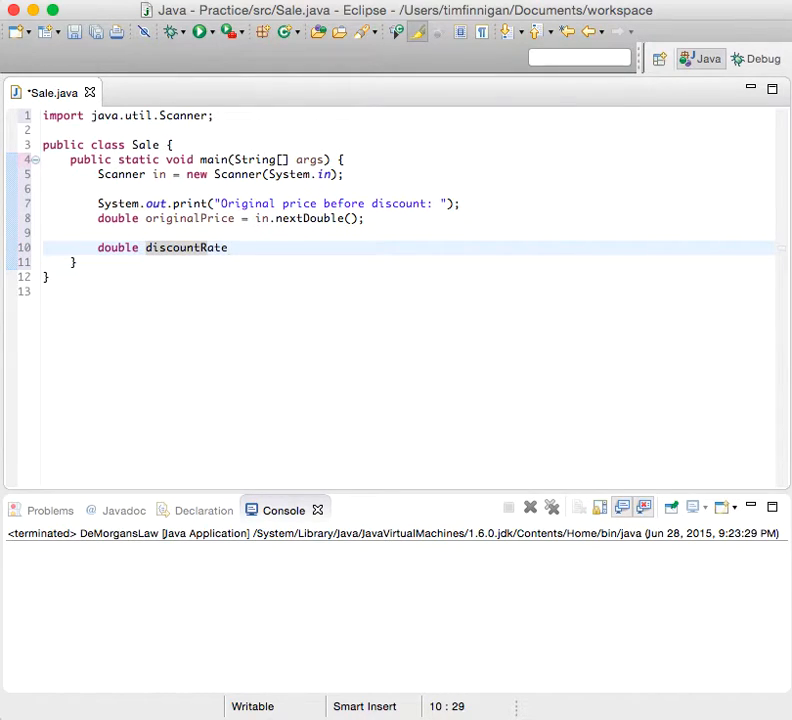
{"action": "type", "text": "{"}
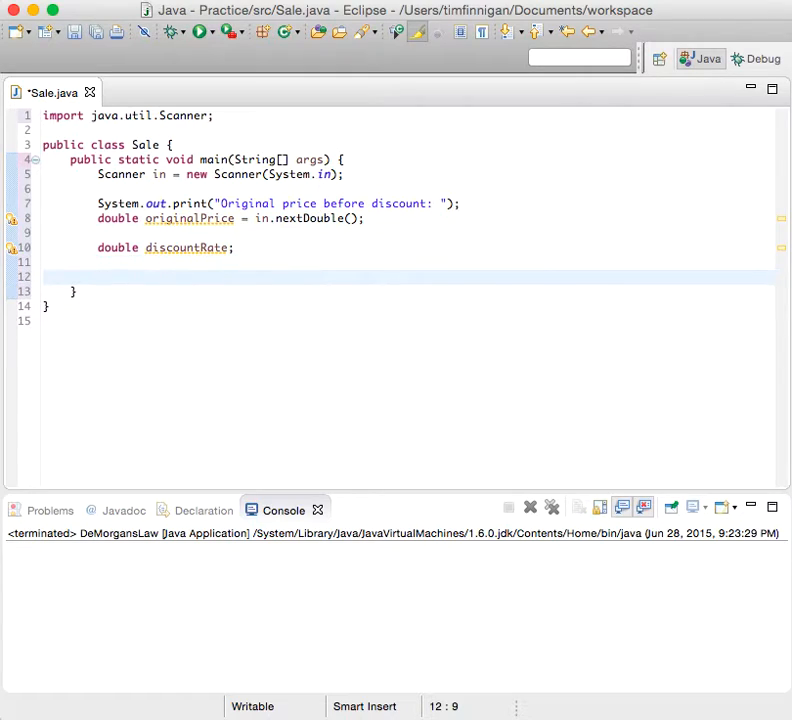
Start an if block testing originalPrice < 128 on the empty line below discountRate.
{"action": "left_click", "coordinate": [98, 276]}
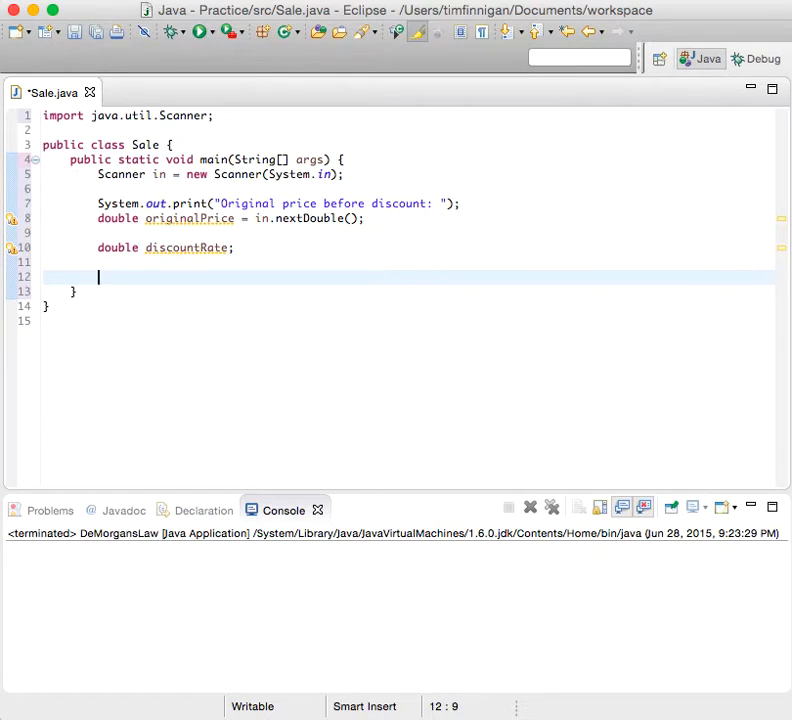
{"action": "type", "text": "if (origi"}
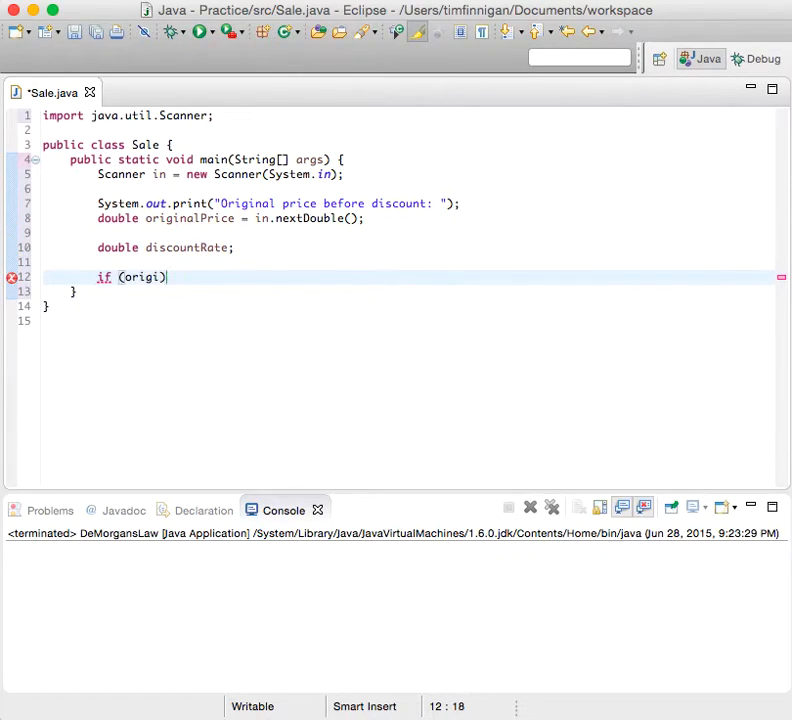
{"action": "type", "text": "nalPrice <"}
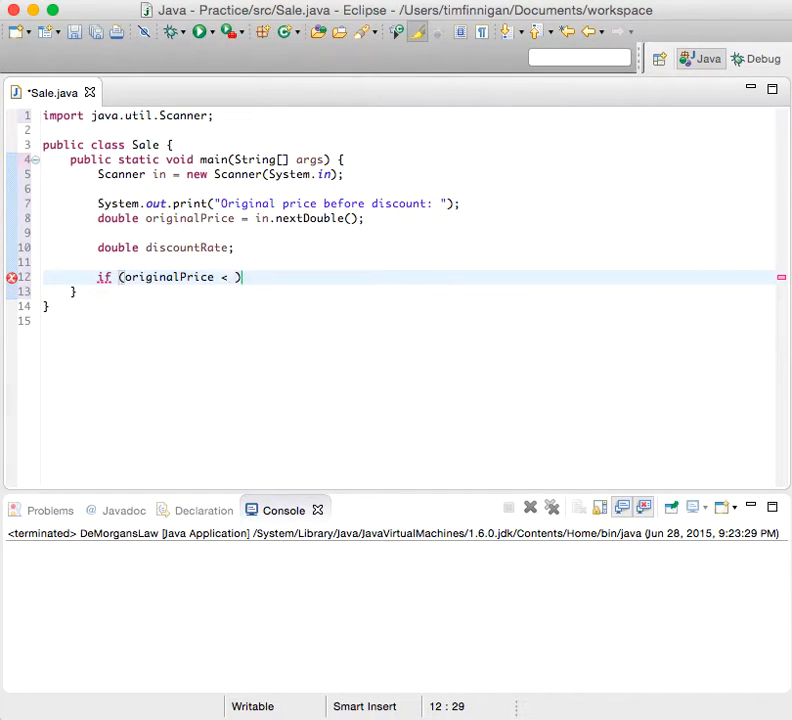
{"action": "type", "text": "12"}
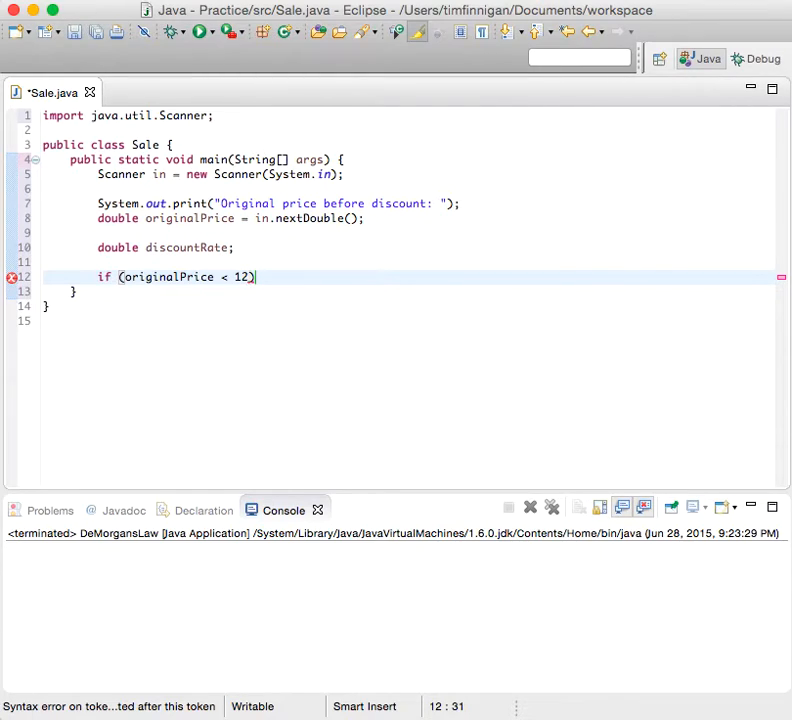
{"action": "type", "text": "8"}
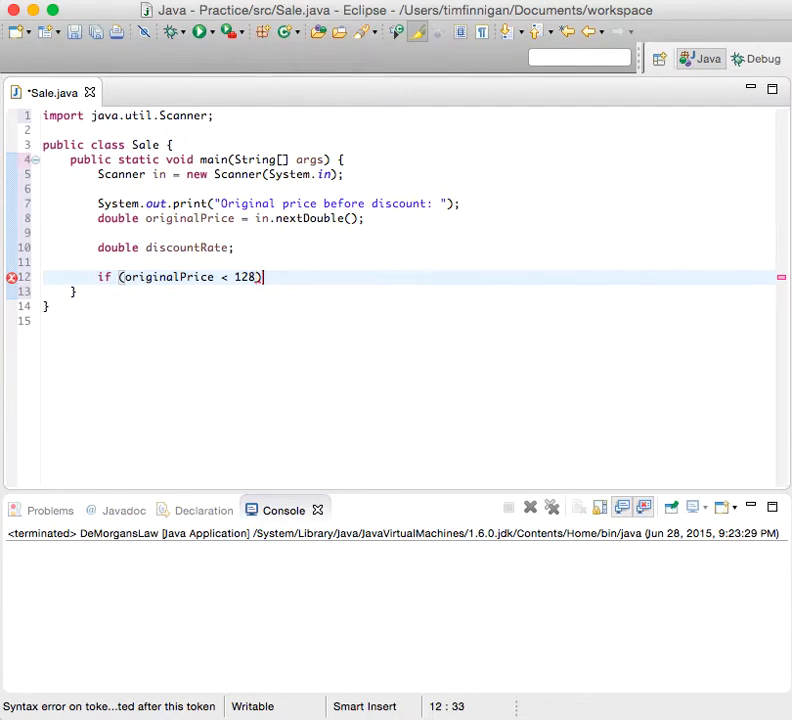
{"action": "type", "text": "{"}
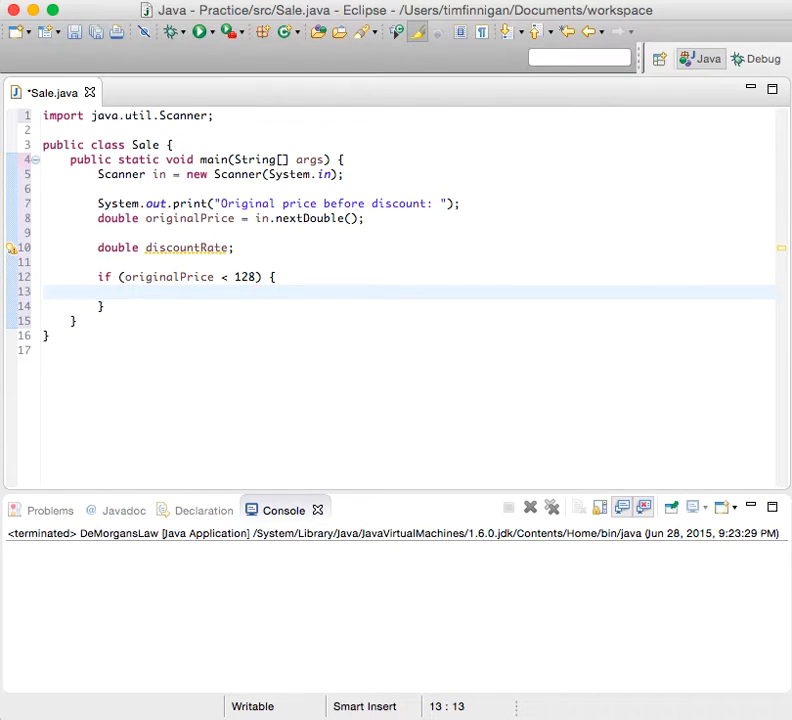
Set discountRate = 0.92 inside the if block and move below its closing brace.
{"action": "type", "text": "discount"}
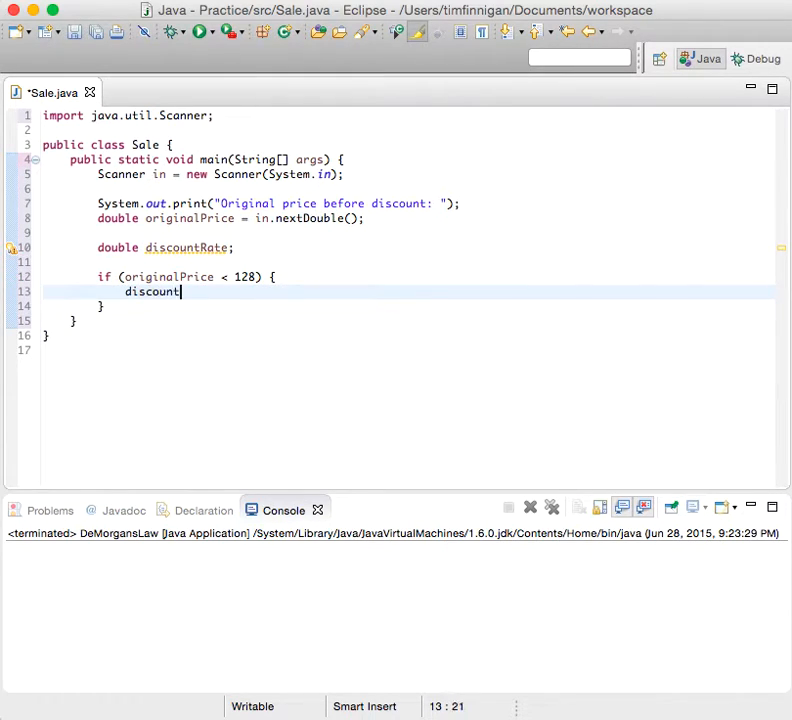
{"action": "type", "text": "Rate ="}
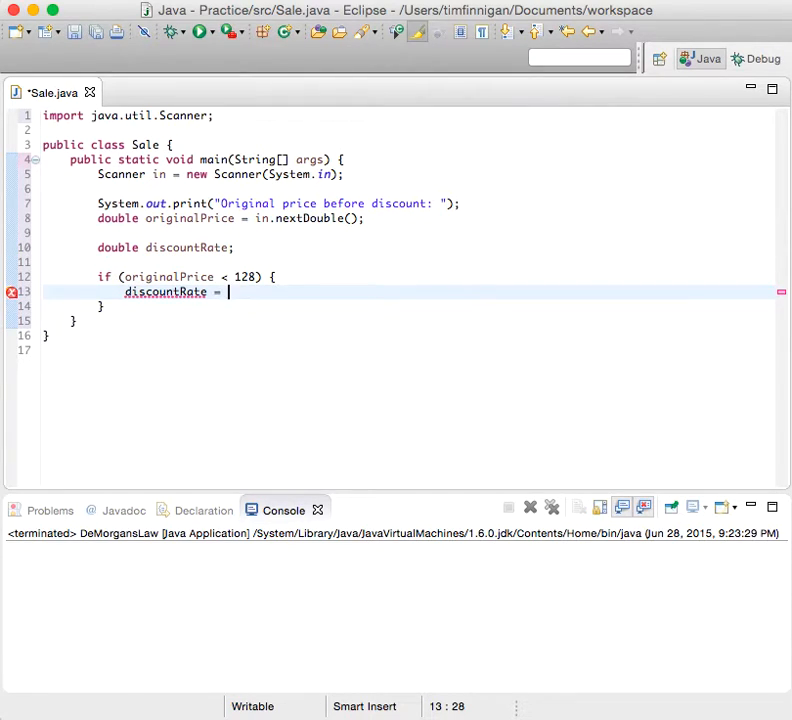
{"action": "type", "text": "0."}
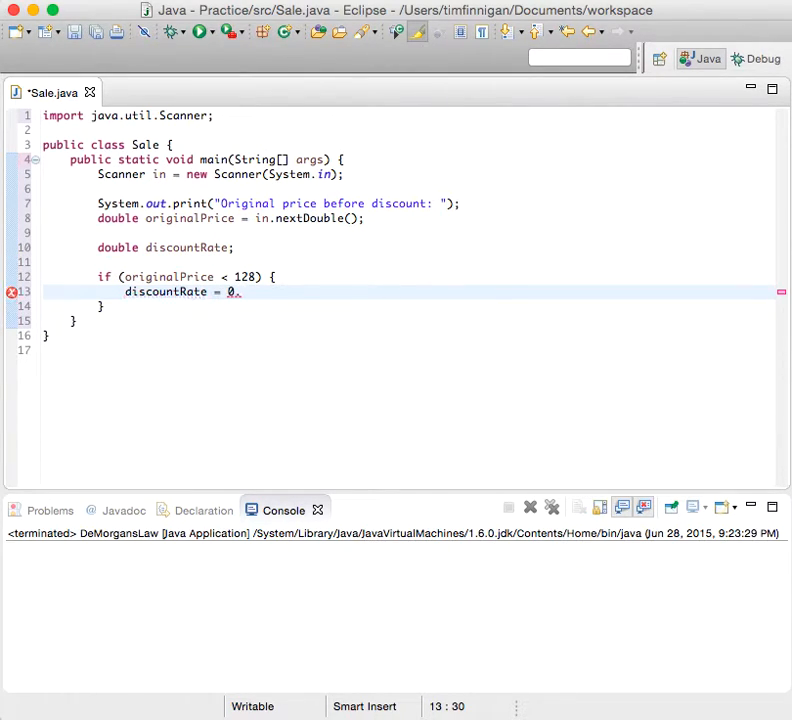
{"action": "type", "text": "92;"}
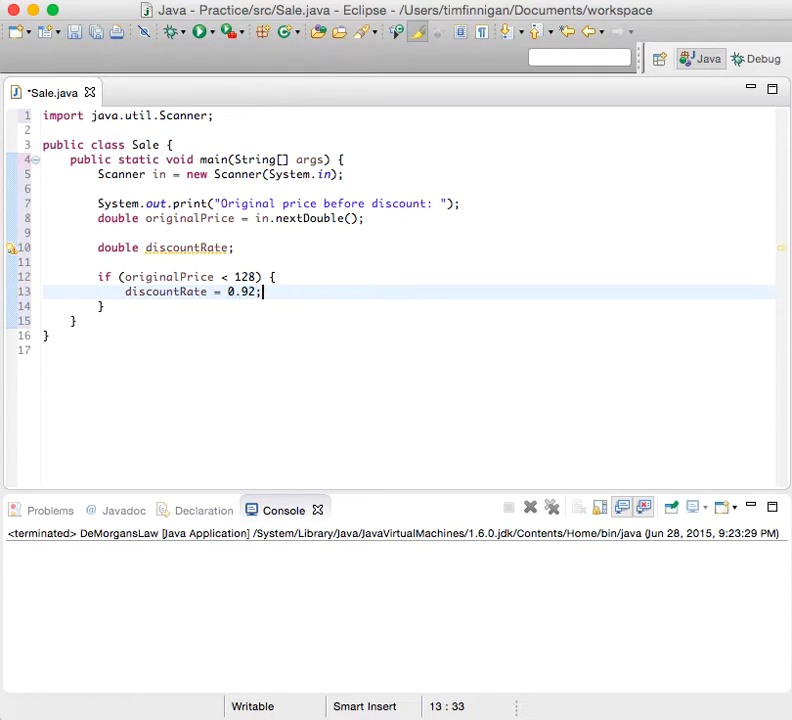
{"action": "key", "text": "Return"}
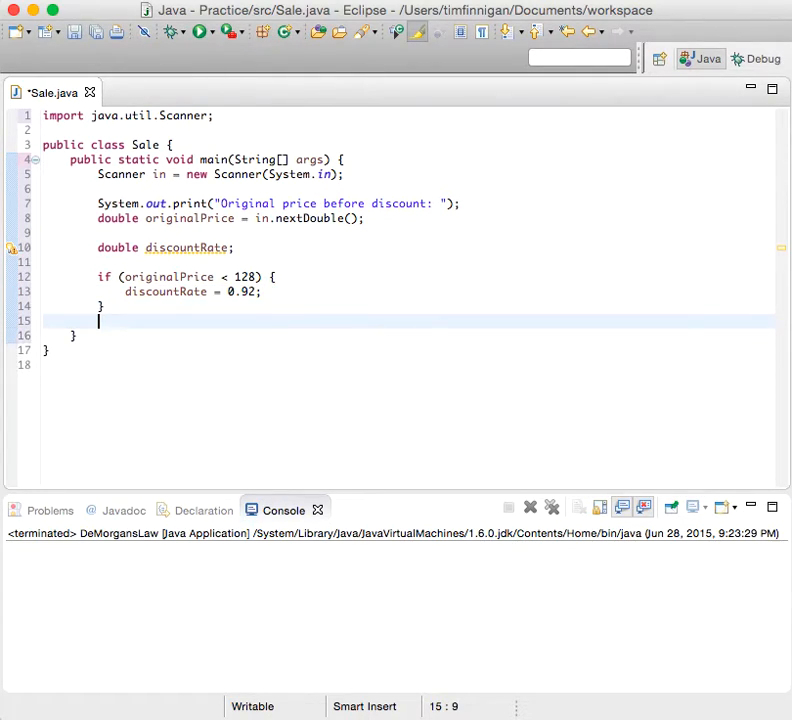
Add an else branch that sets discountRate = 0.84.
{"action": "type", "text": "else {"}
{"action": "type", "text": "di"}
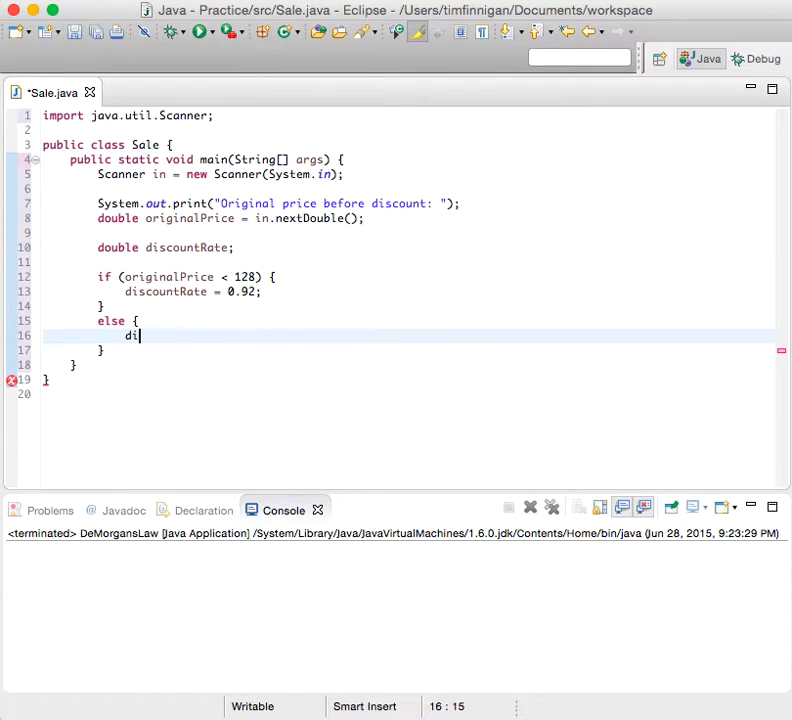
{"action": "type", "text": "scountRat"}
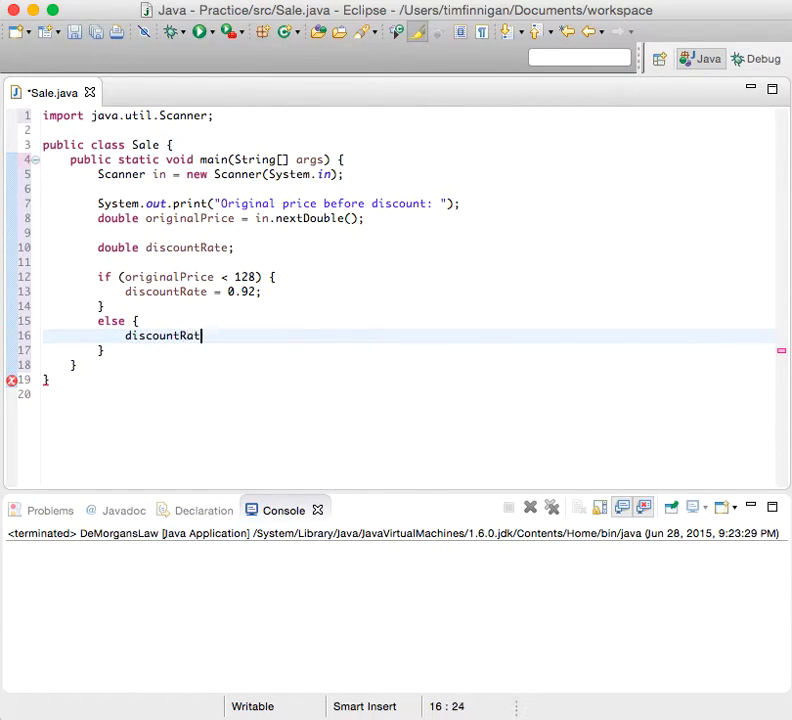
{"action": "type", "text": "e = 0."}
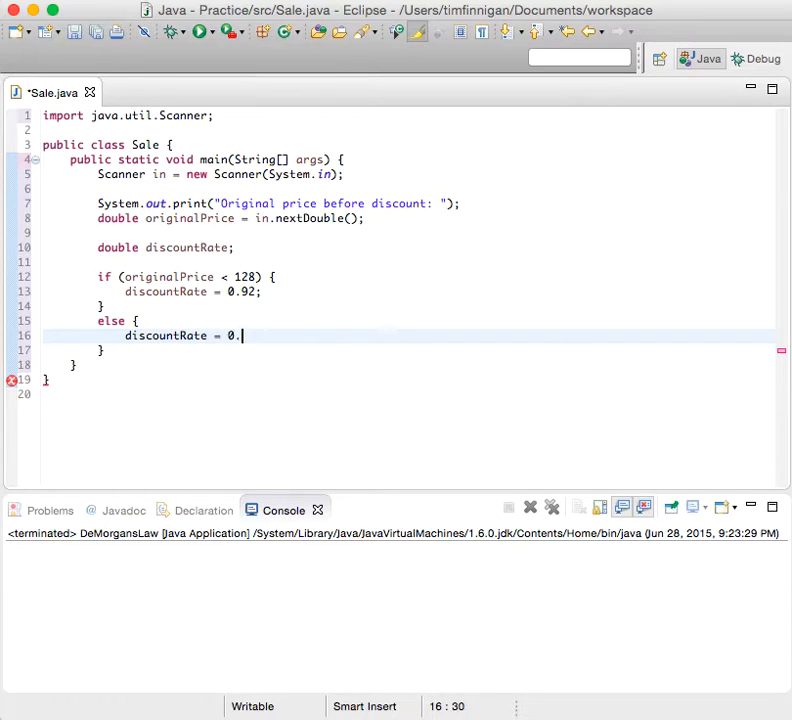
{"action": "type", "text": "84;"}
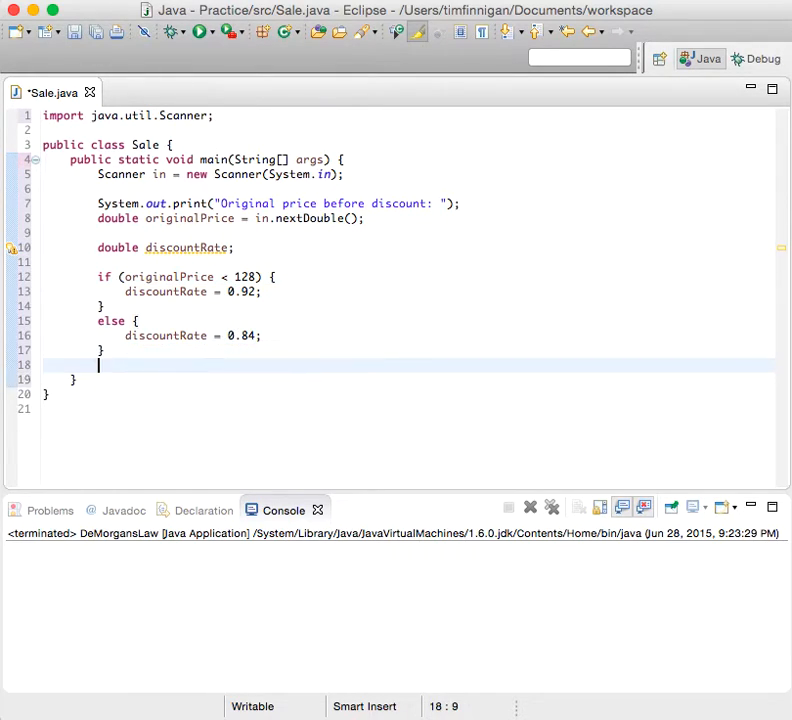
Compute 'double discountedPrice = discountRate * originalPrice;' after the else block.
{"action": "type", "text": "double"}
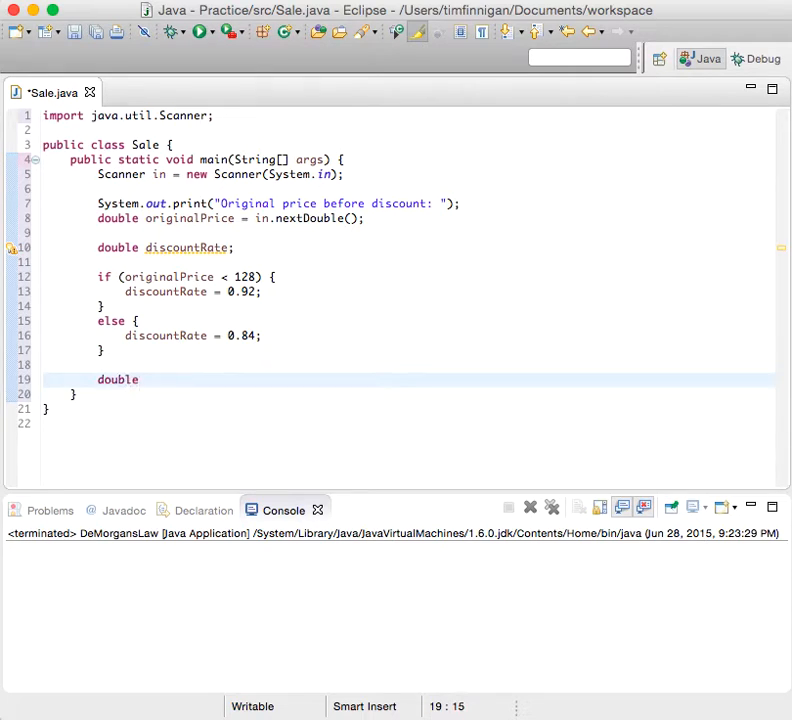
{"action": "type", "text": "discountedPrice = discountRate * original pri"}
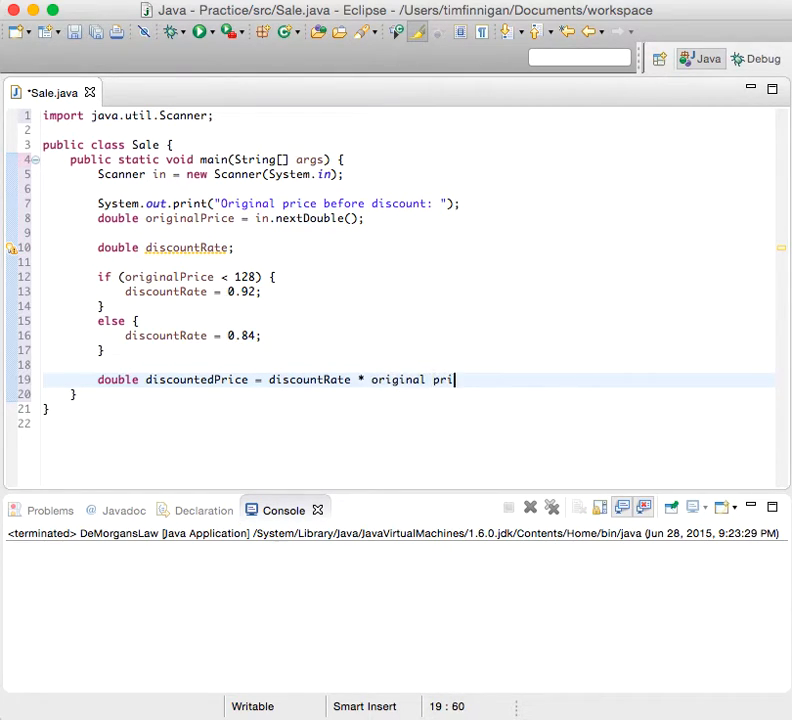
{"action": "type", "text": "ce"}
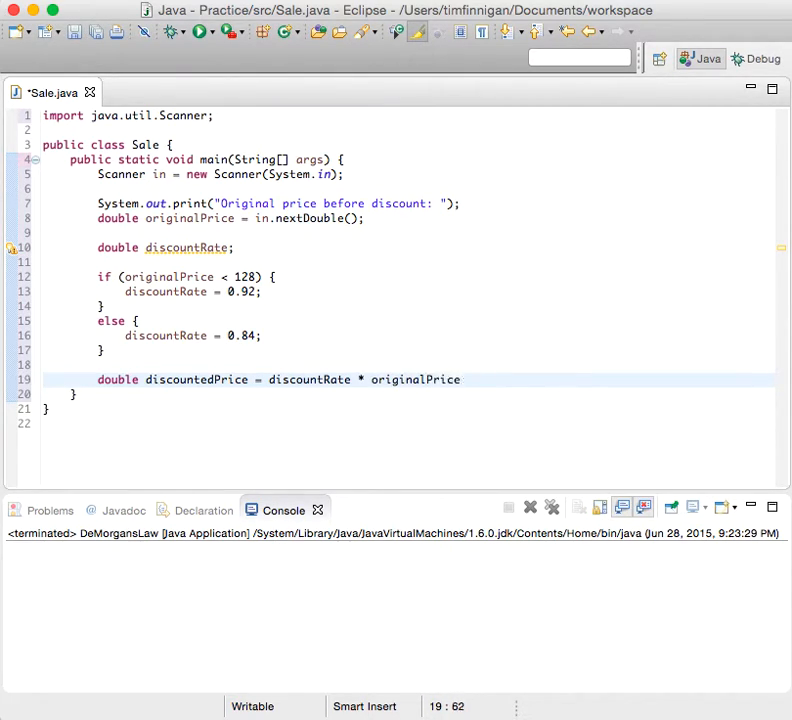
{"action": "type", "text": ";"}
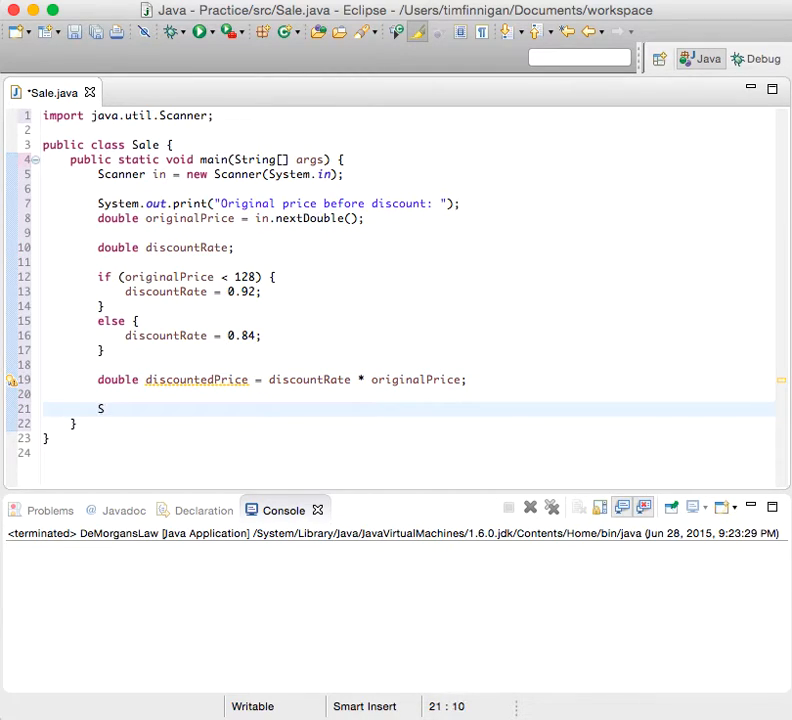
Write System.out.printf("Discounted price: %.2f\n", discountedPrice); to end main.
{"action": "type", "text": "ystem.out."}
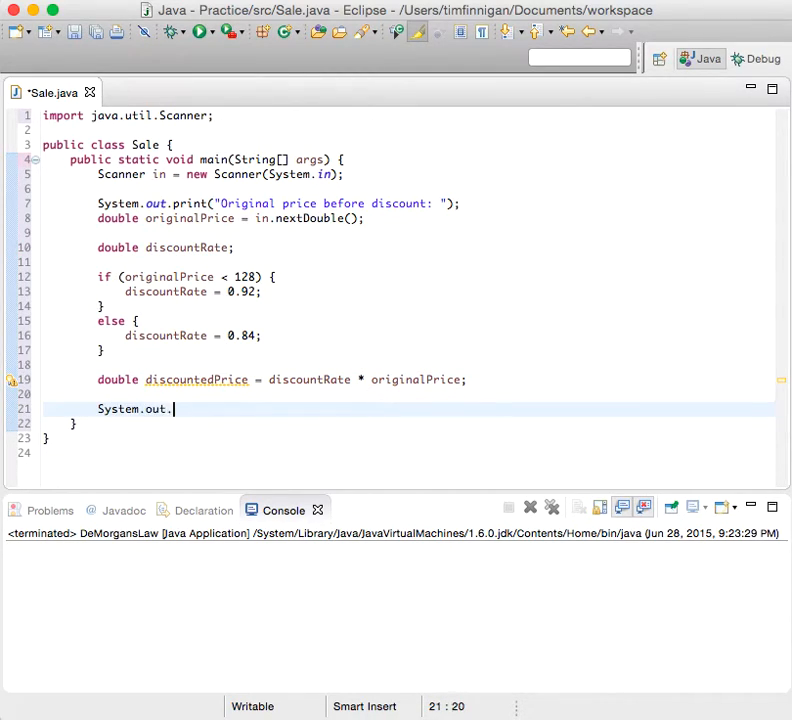
{"action": "type", "text": "printf()"}
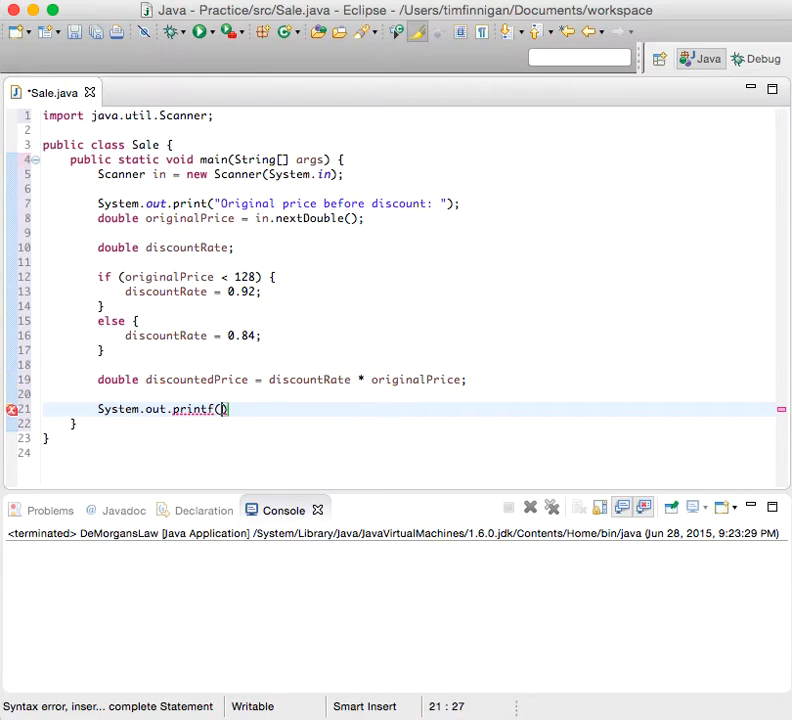
{"action": "type", "text": "\"Discounted pri"}
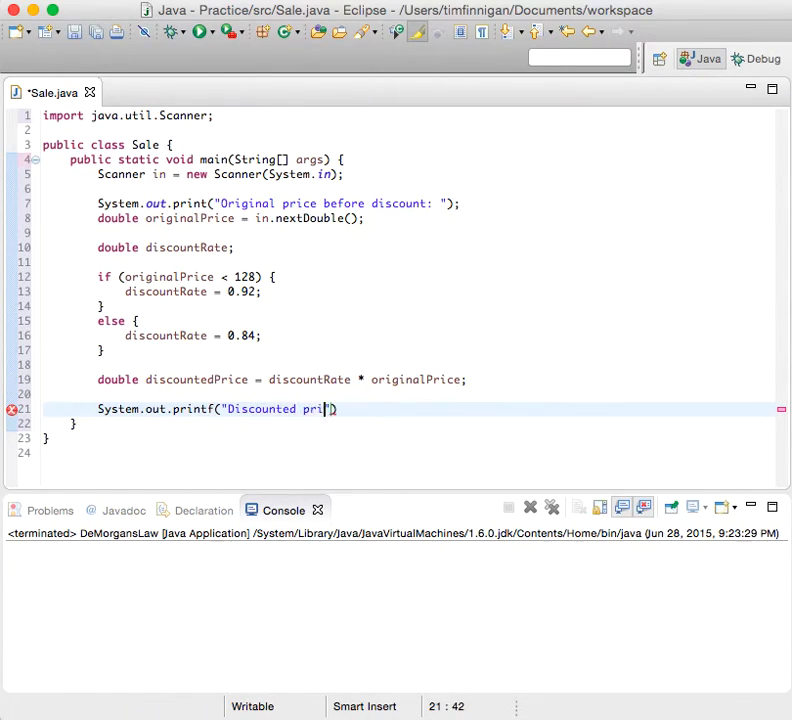
{"action": "type", "text": "ce:"}
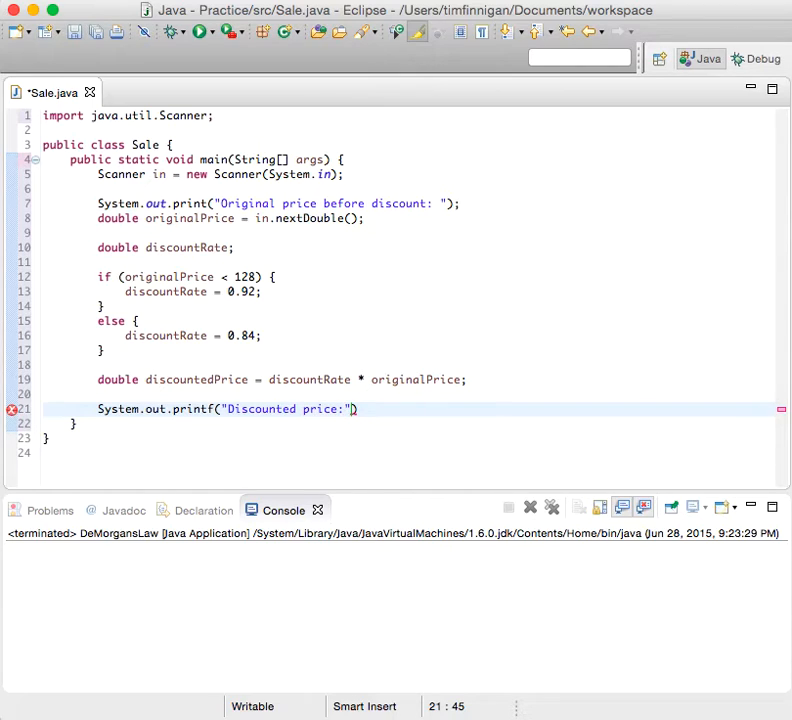
{"action": "type", "text": "\" \""}
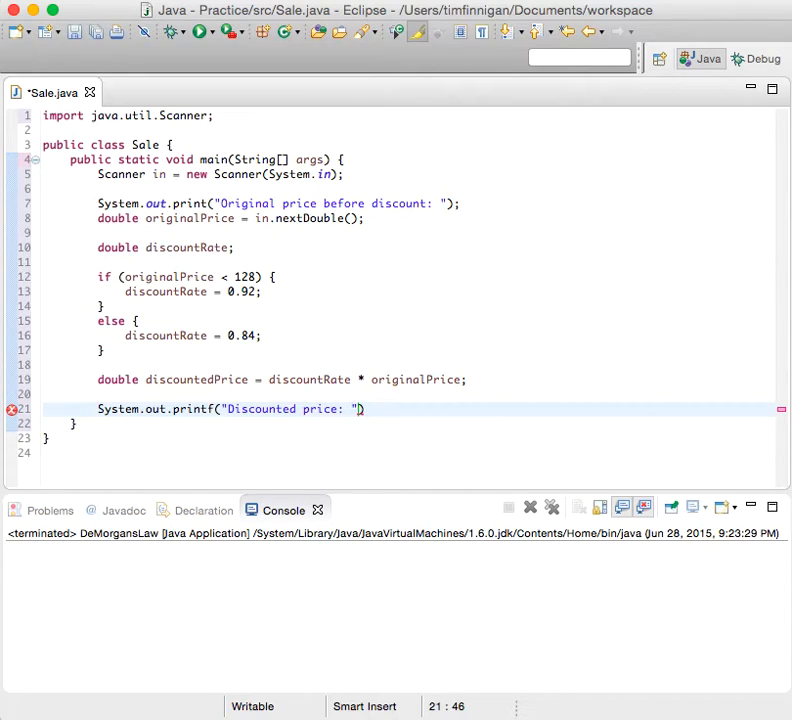
{"action": "type", "text": "%.2f"}
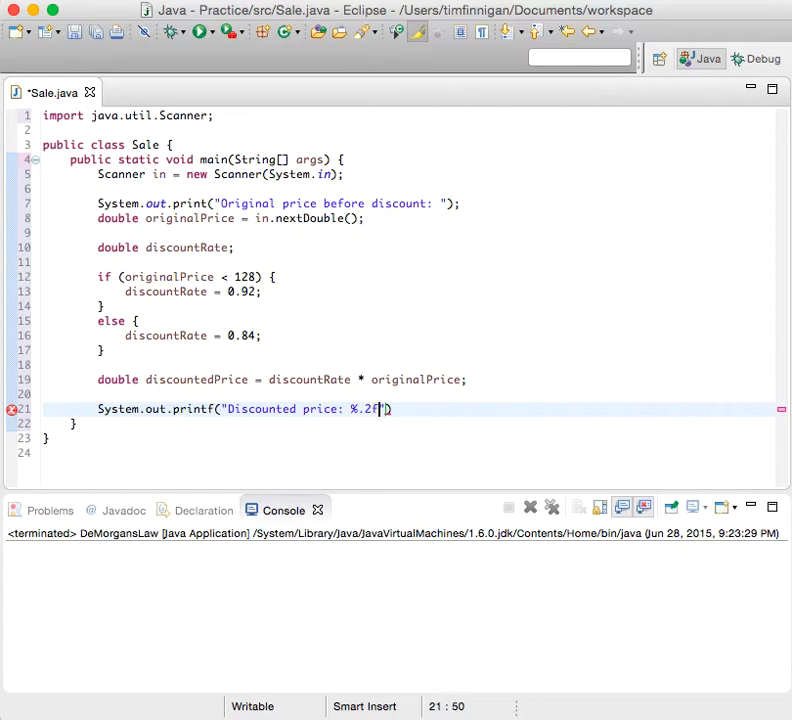
{"action": "type", "text": "\\n"}
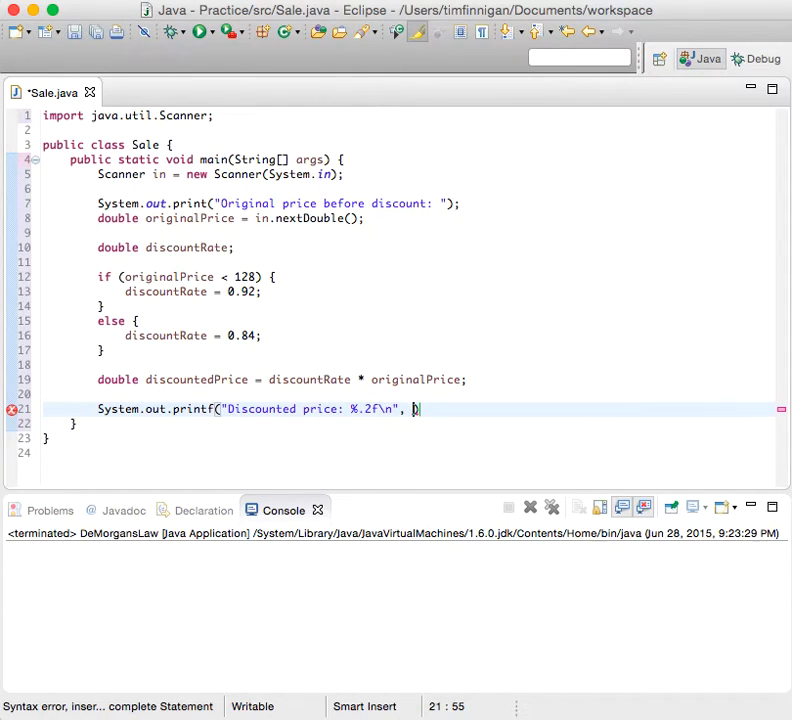
{"action": "type", "text": "discountedPrice"}
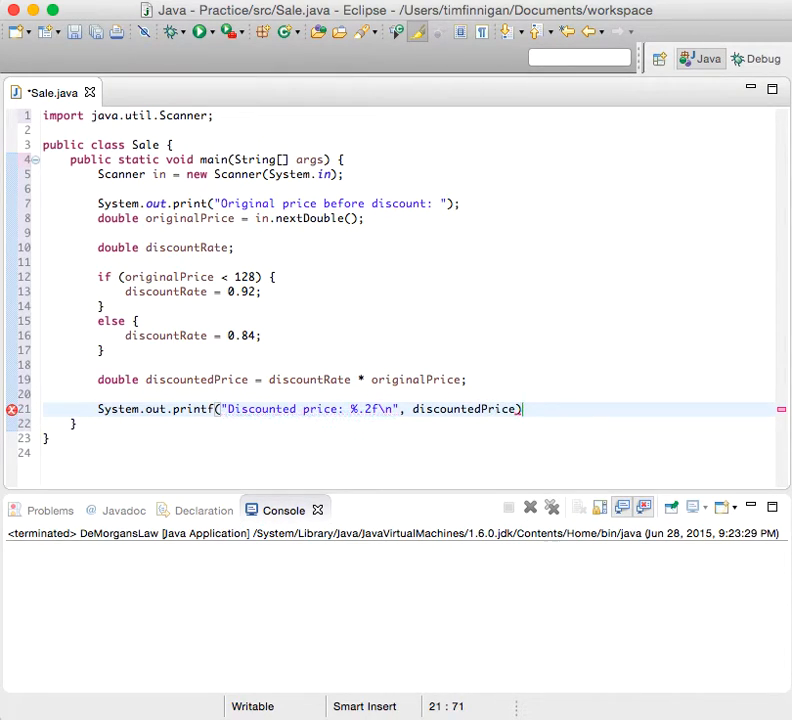
{"action": "type", "text": ";"}
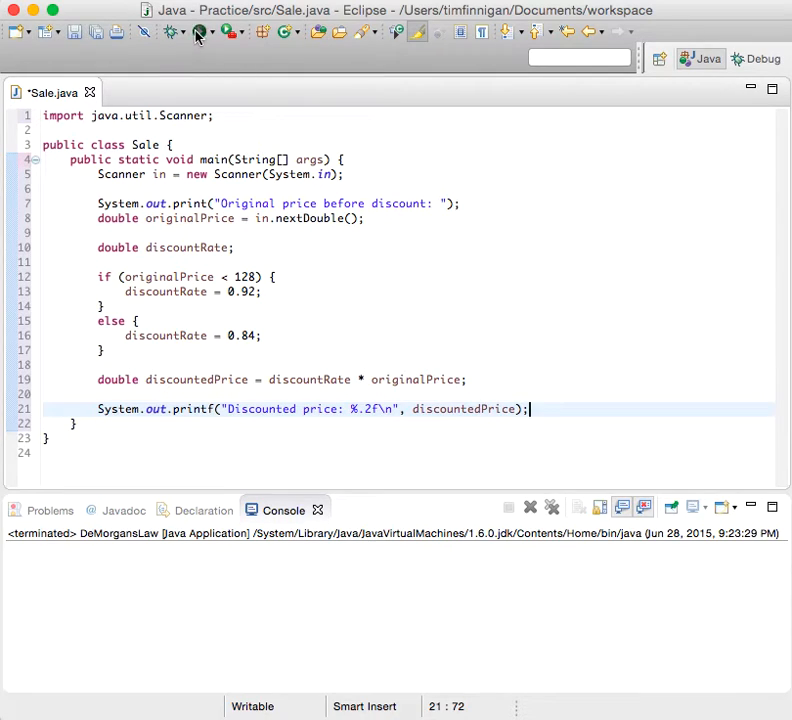
Run Sale with test inputs 100 and 200, getting a discounted price of 168.00 for 200.
{"action": "left_click", "coordinate": [200, 32]}
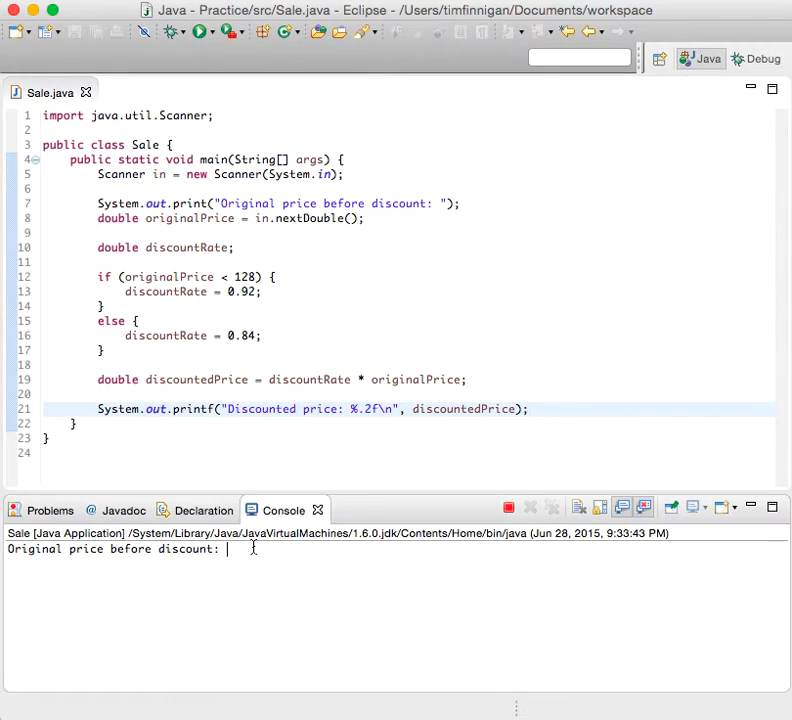
{"action": "mouse_move", "coordinate": [264, 556]}
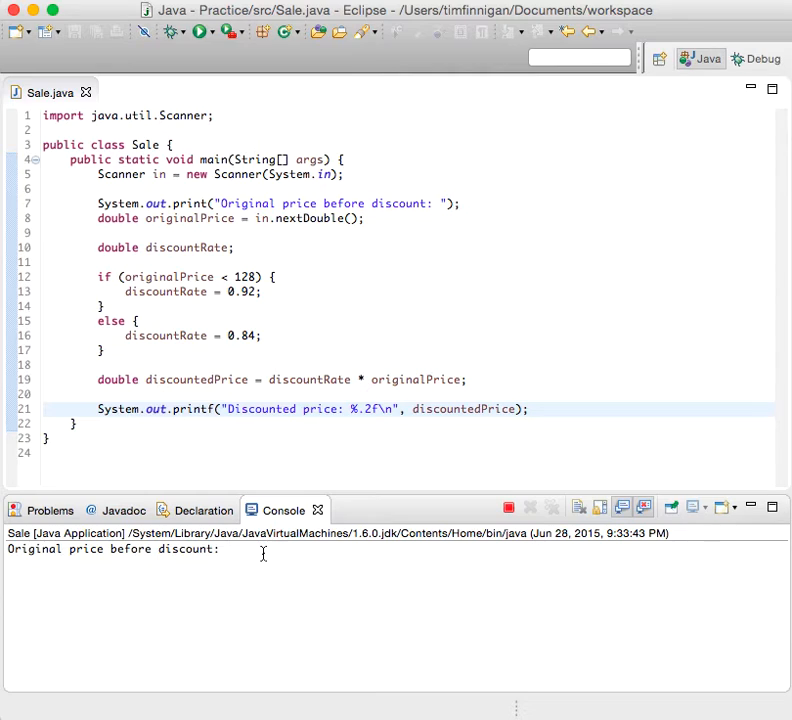
{"action": "type", "text": "100"}
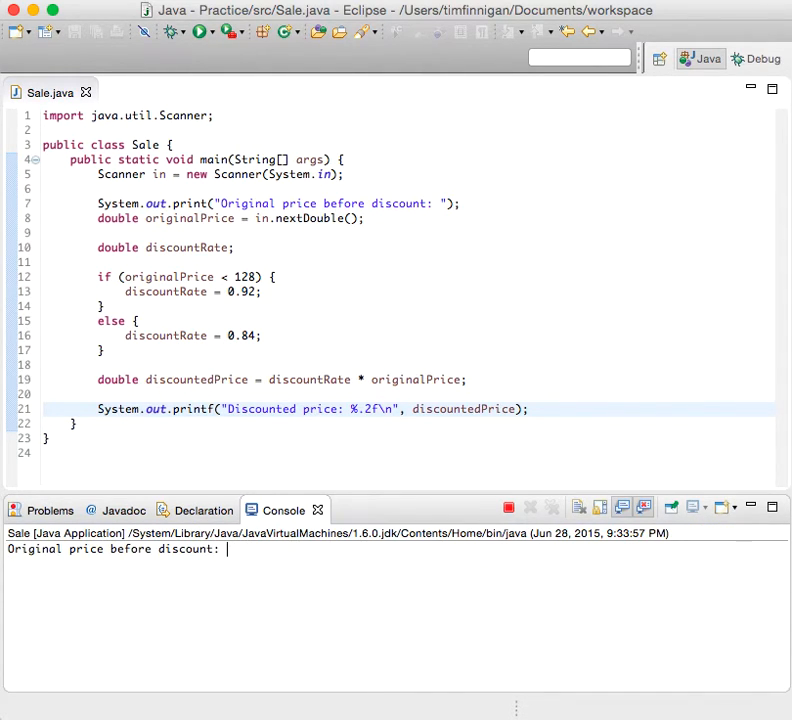
{"action": "type", "text": "200"}
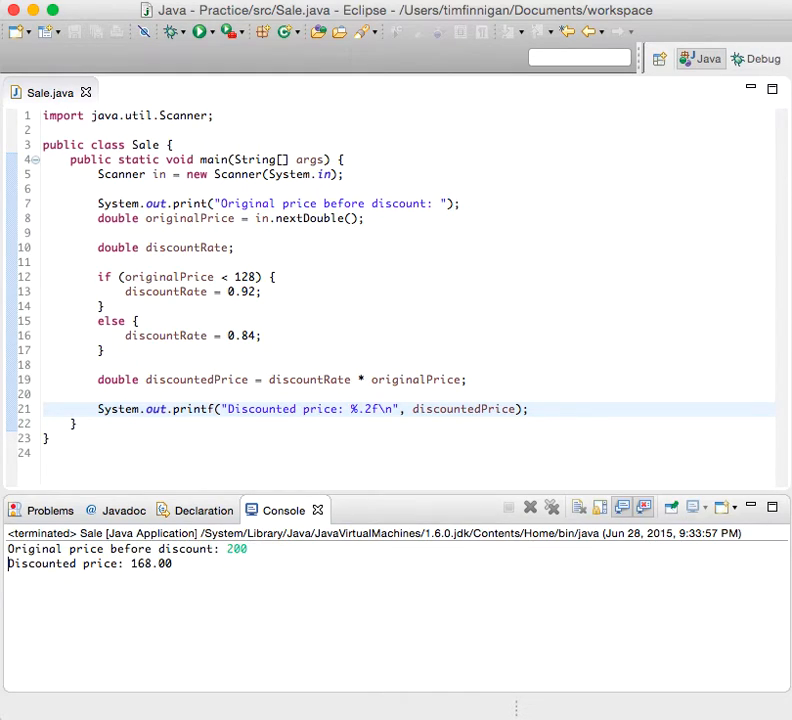